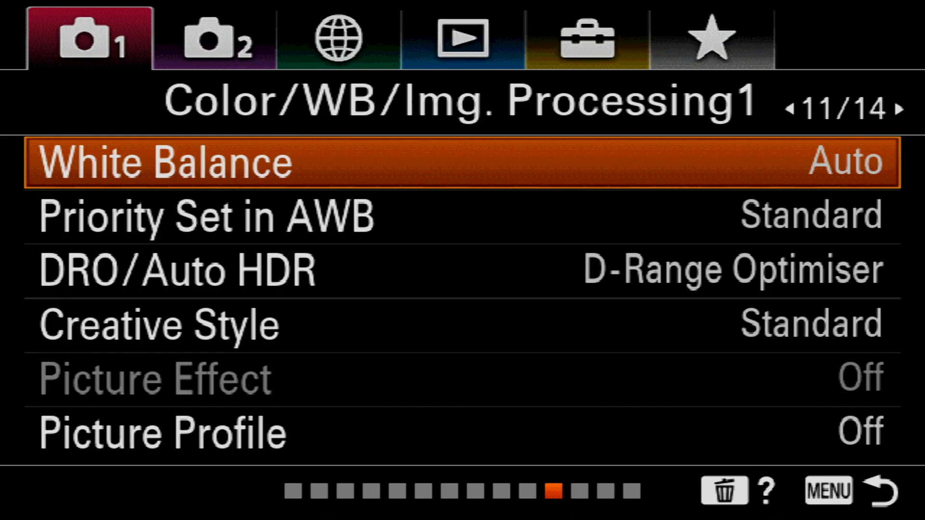
- Choose White Balance and bring up Custom 3 (5500K) with its SET option ready
click(177, 162)
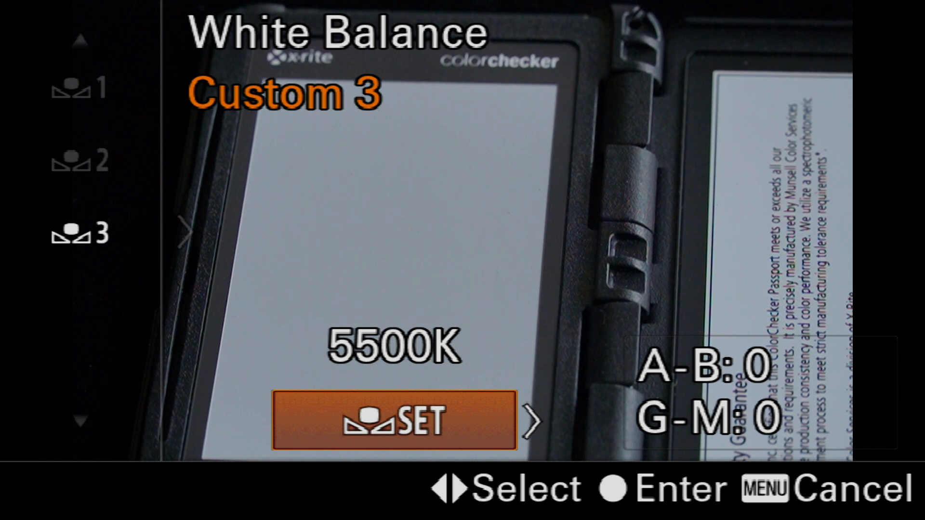
- Capture the grey card at screen centre as the Custom 3 white point
click(393, 424)
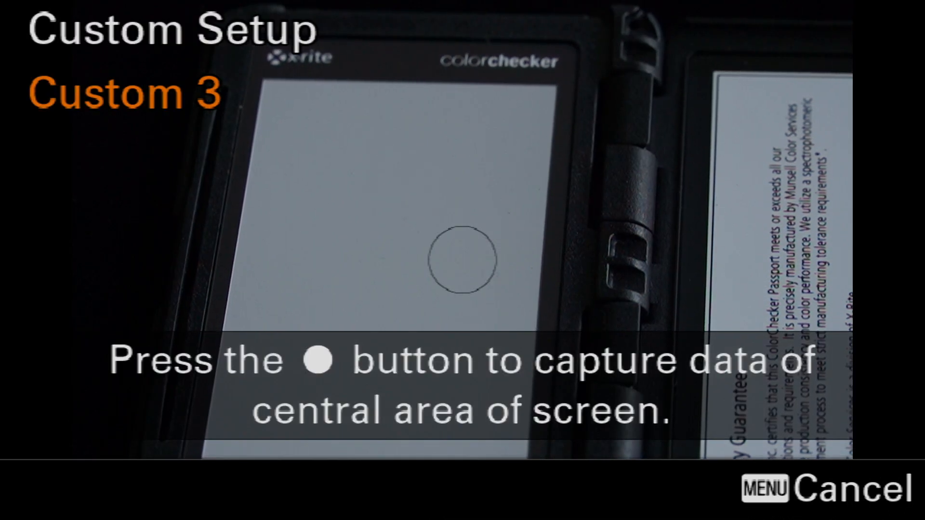
key(enter)
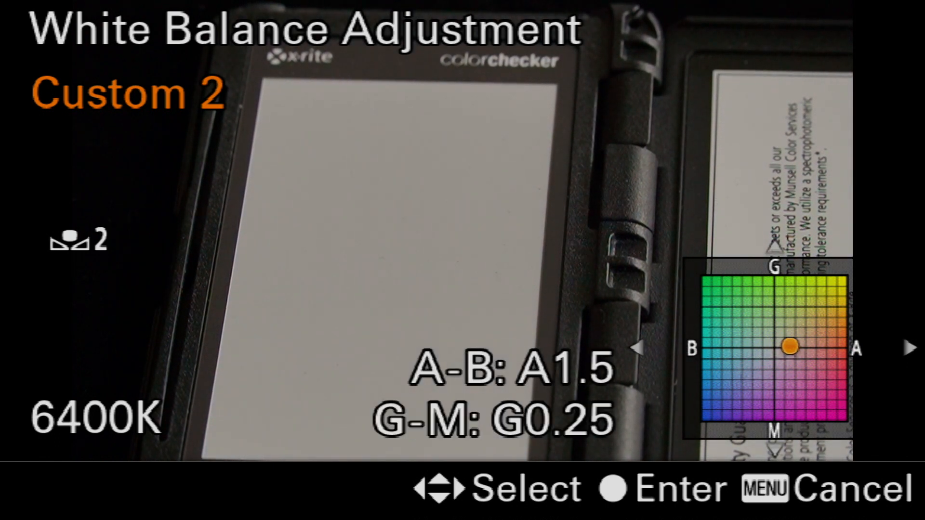
- Confirm Custom 2's warm A1.5 adjustment at 6400K and return to Custom 3
key(Up)
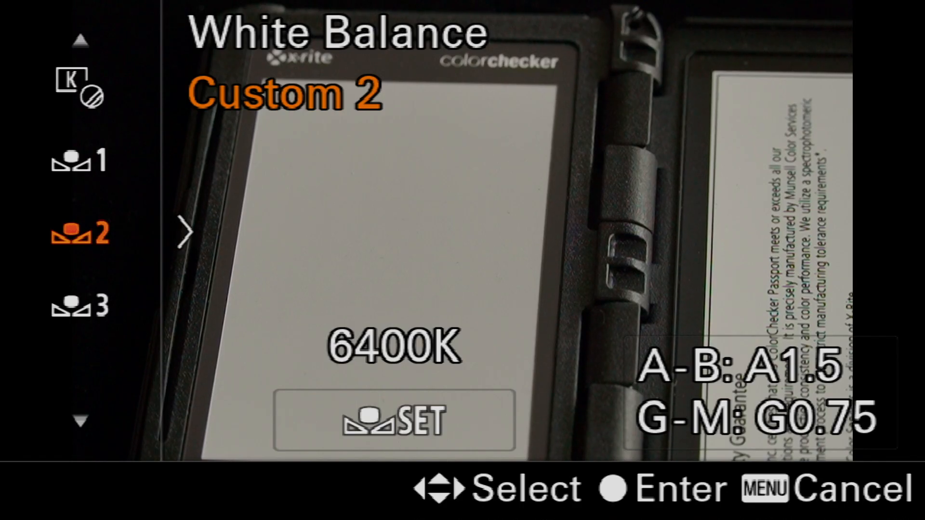
key(down)
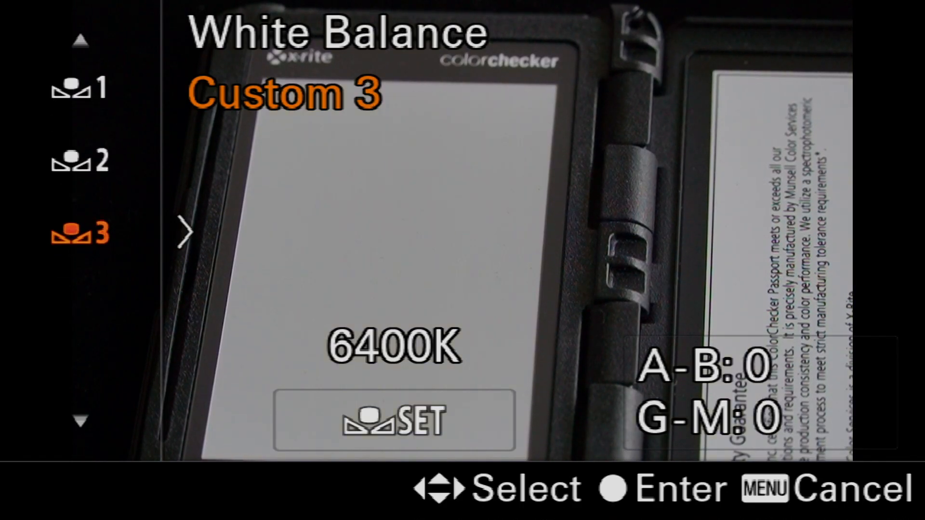